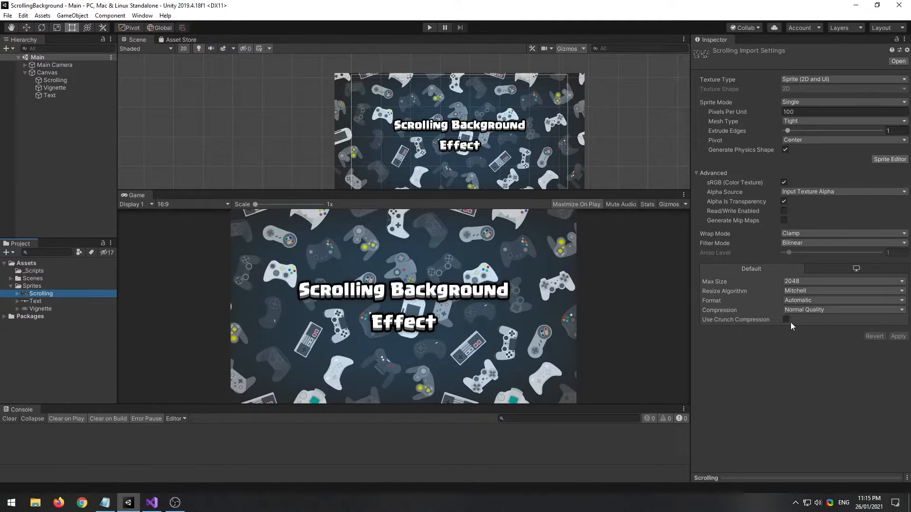
- Set the Scrolling sprite's Wrap Mode to Repeat and apply the import setting
click(842, 233)
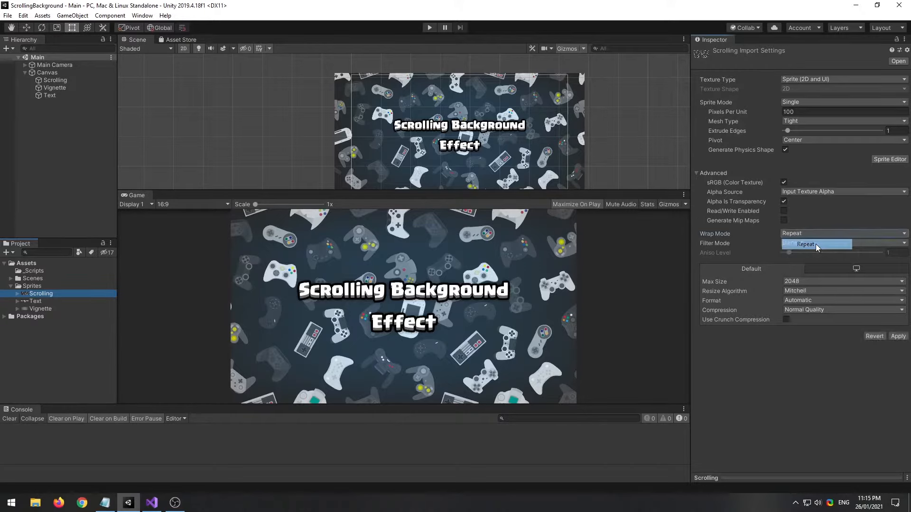
click(806, 244)
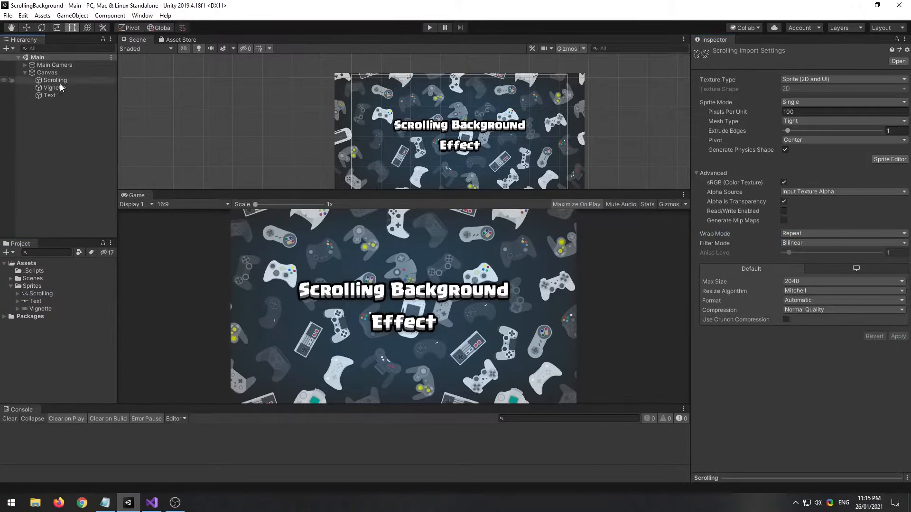
- Select the Scrolling object and create a new C# script named Scroller in the _Scripts folder
click(55, 80)
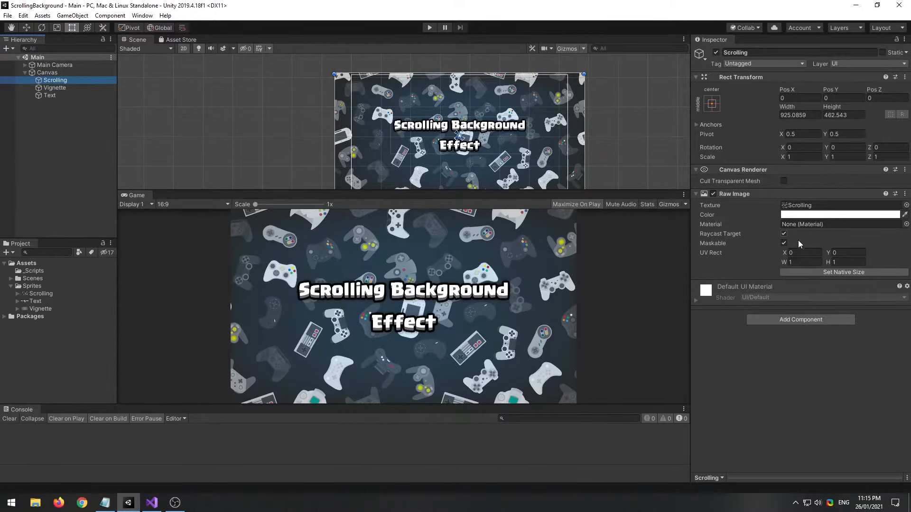
mouse_move(714, 318)
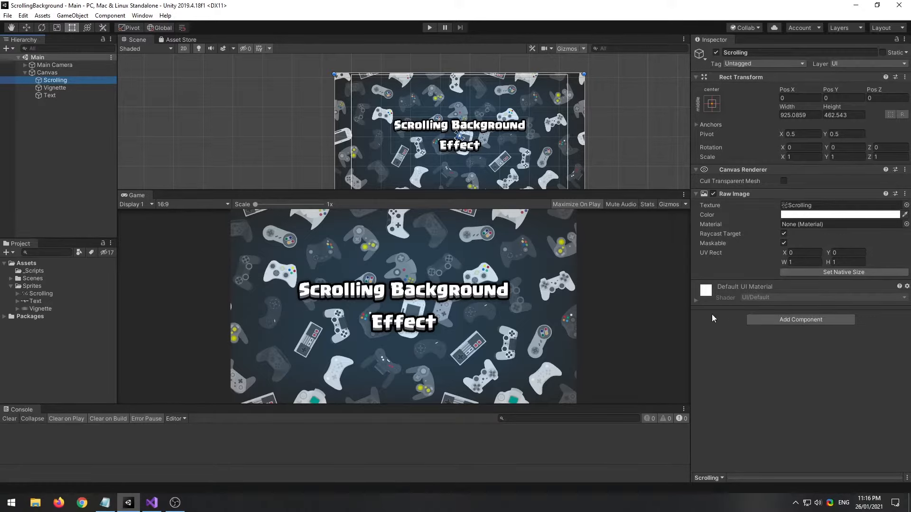
right_click(30, 270)
text(Scro)
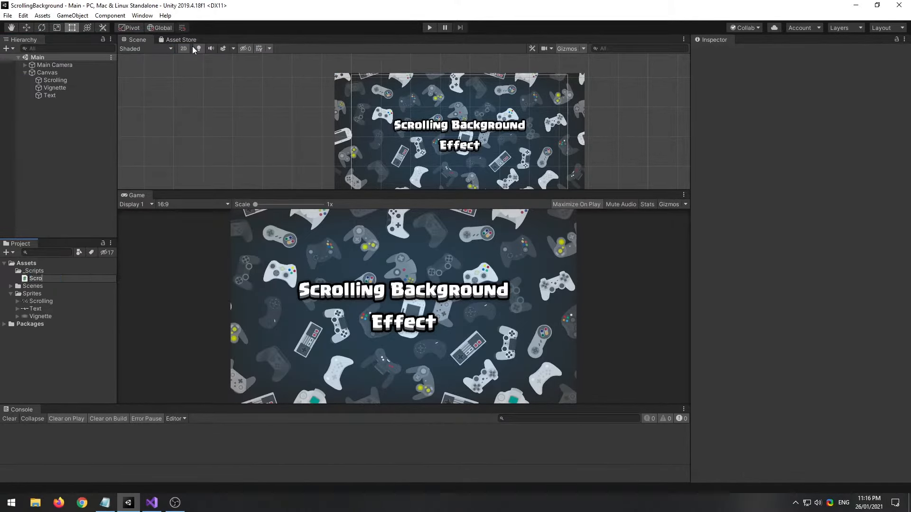
click(38, 278)
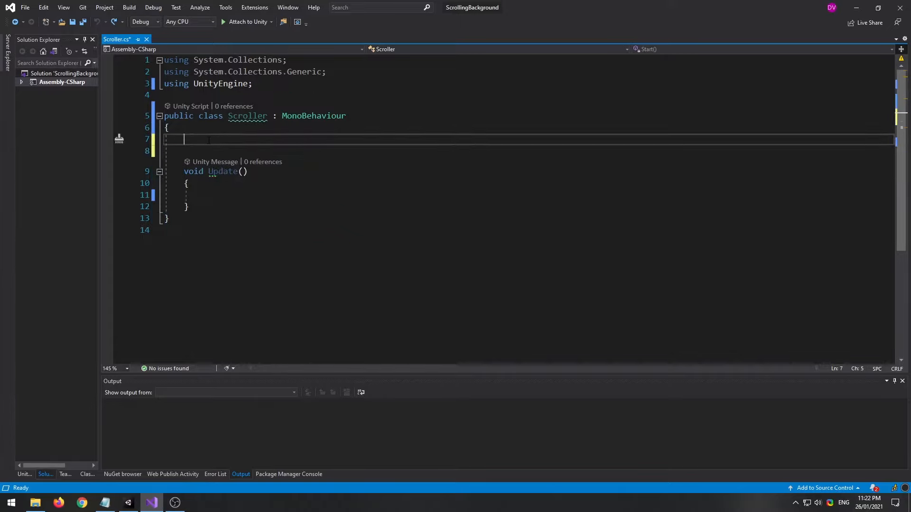
- Declare serialized fields: a RawImage _img and floats _x, _y in the Scroller class
text([SerializeField] p)
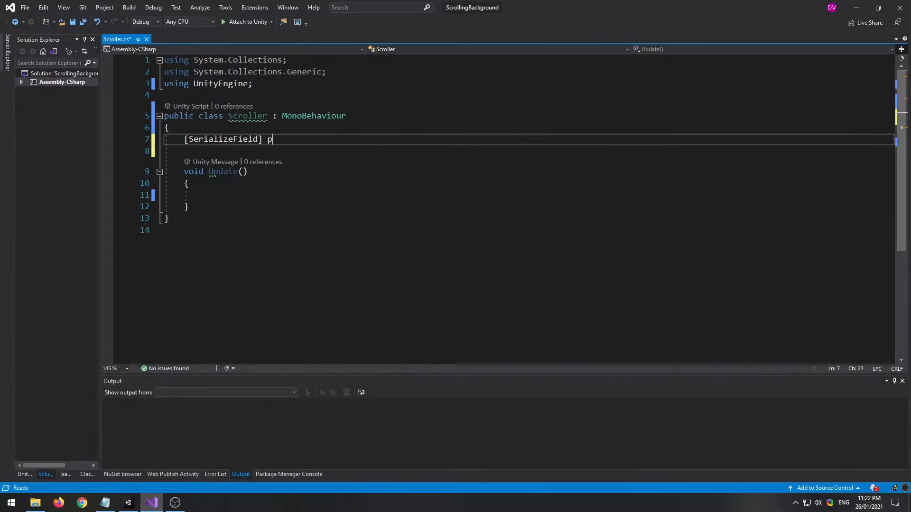
text(rivate rawImage _img;)
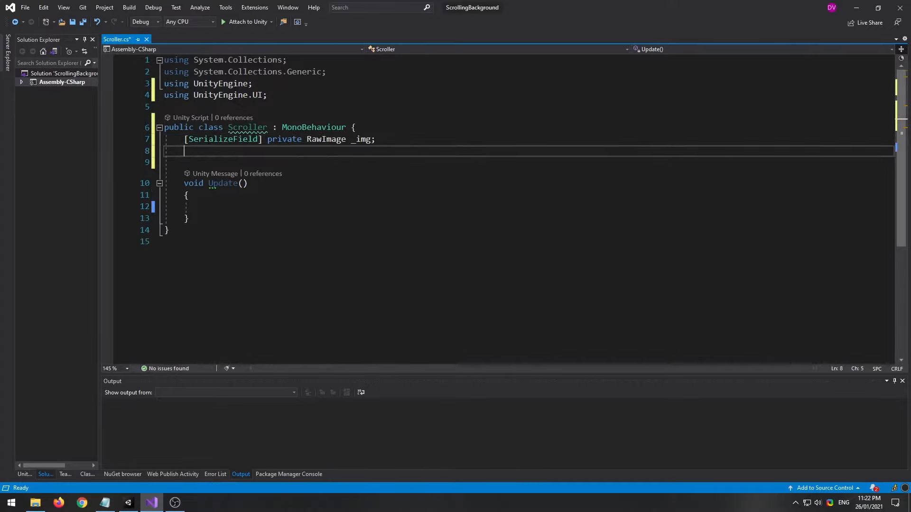
text([SerializeField] private float)
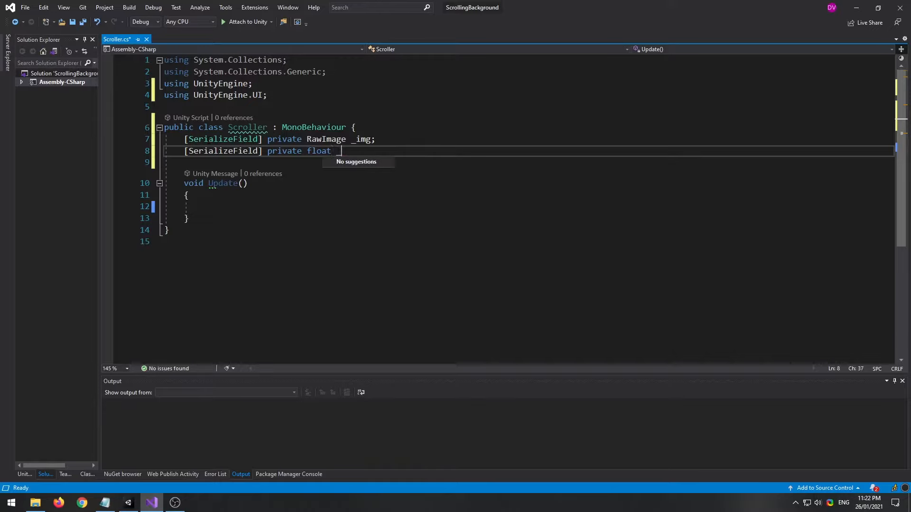
text(_x, _y;)
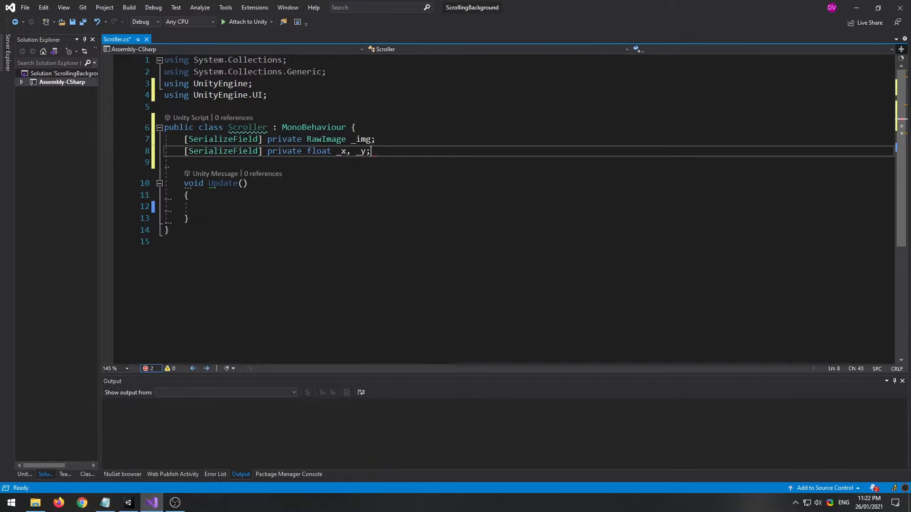
click(209, 206)
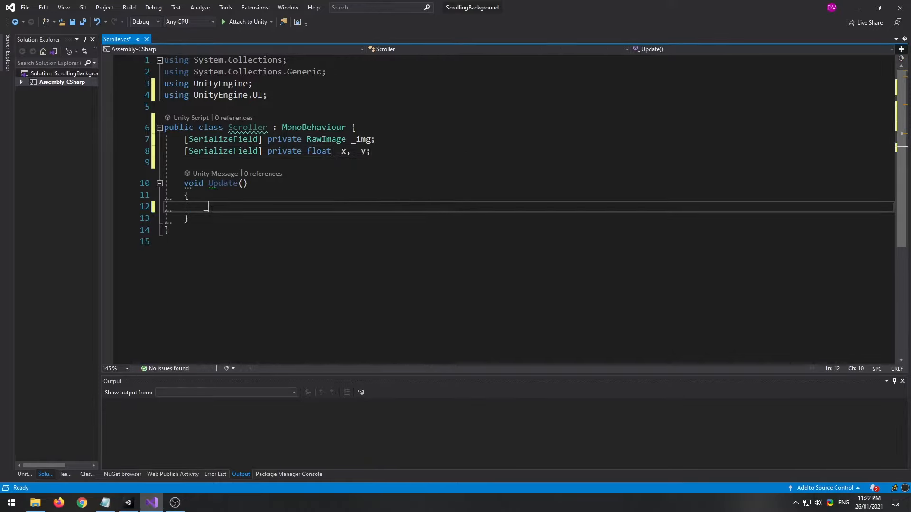
- Write Update to reassign _img.uvRect as a new Rect offset by (_x, _y) times deltaTime
text(_img.u)
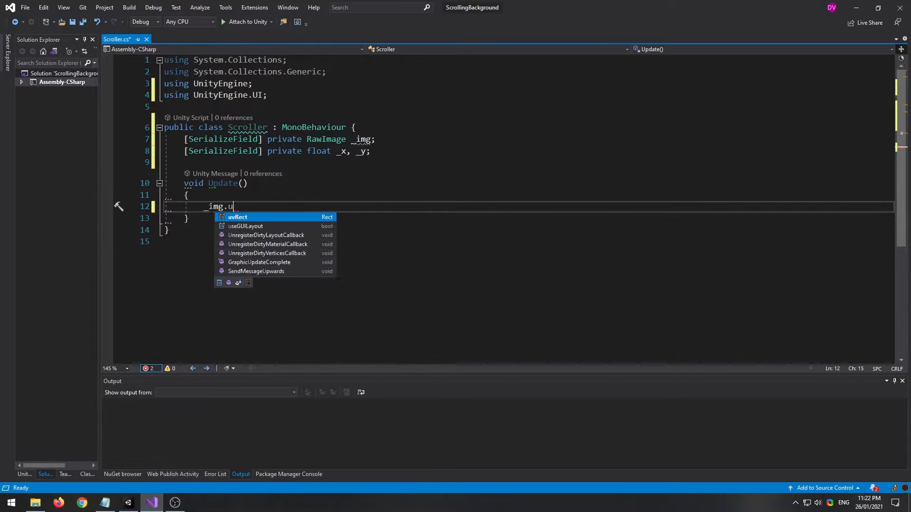
text(vRect = new Rect();)
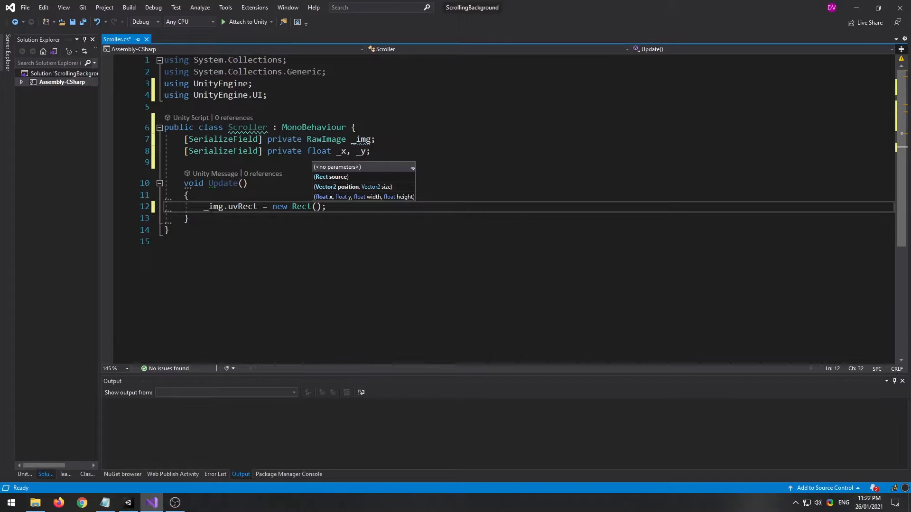
text(_img)
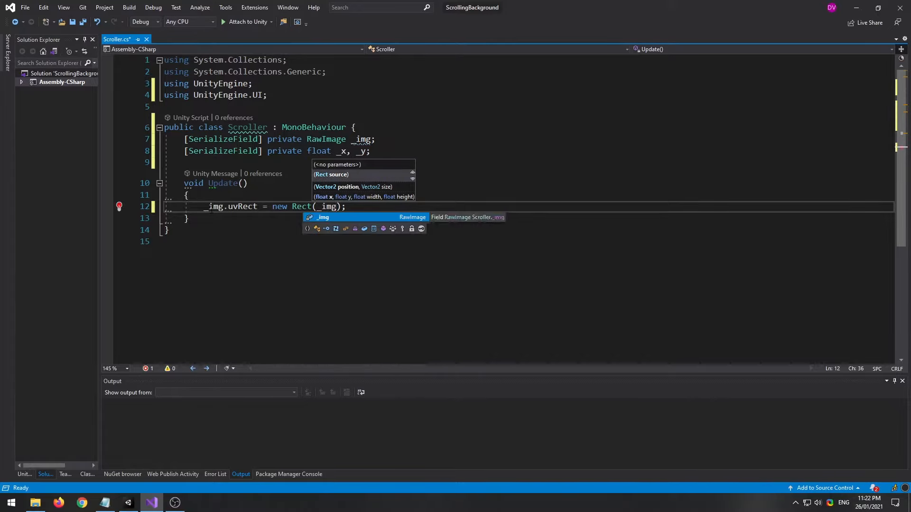
text(.uvRect.position + new Vector2(_x,_y) * Time.deltaTime,_img)
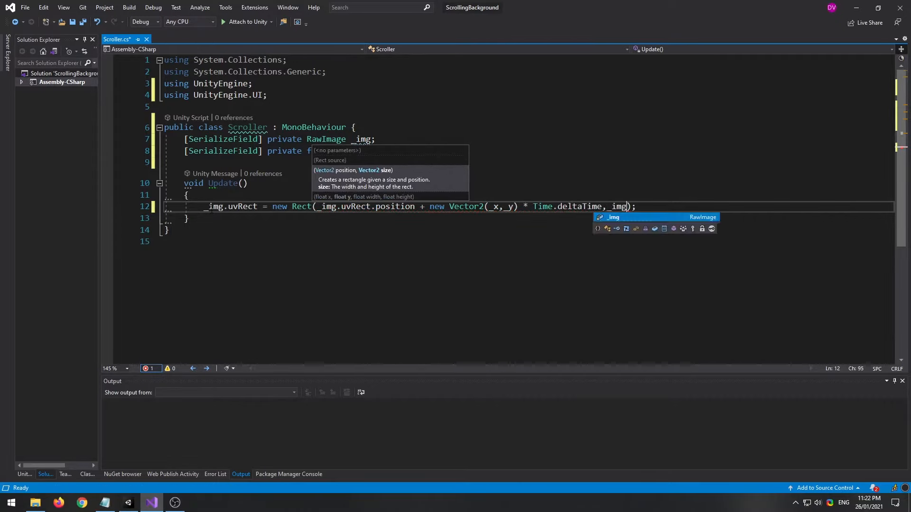
text(uvRect.size)
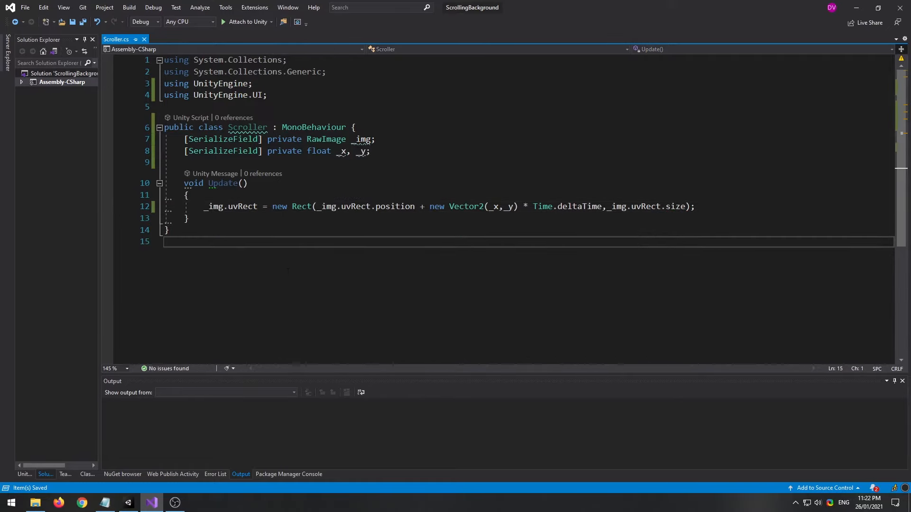
- Back in Unity, attach the Scroller script to the Scrolling object
click(127, 503)
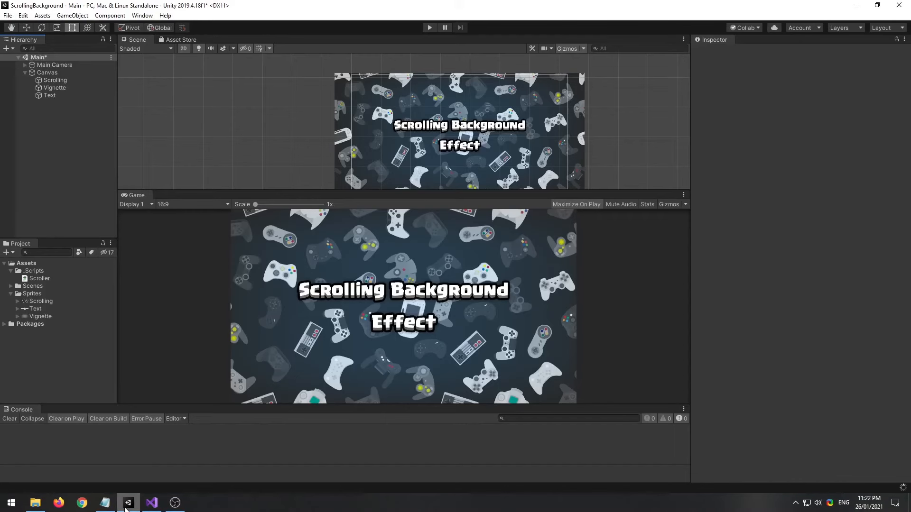
click(55, 79)
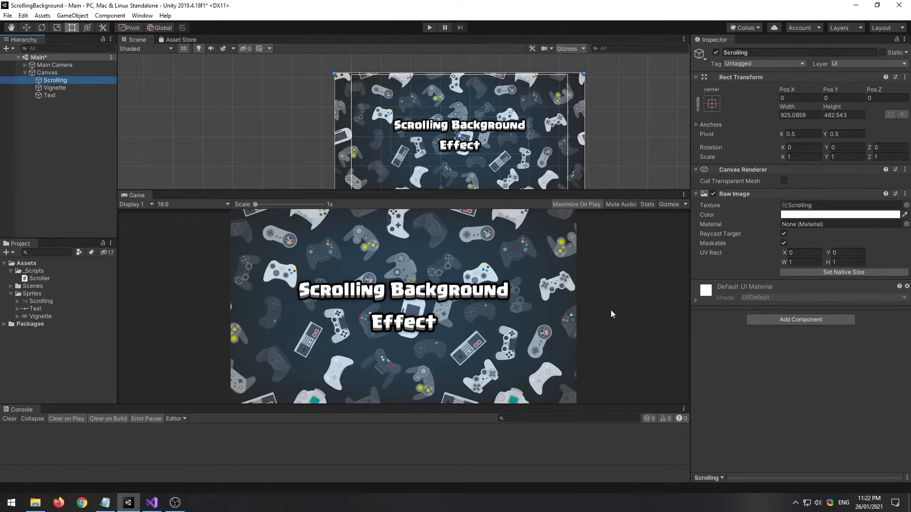
click(800, 319)
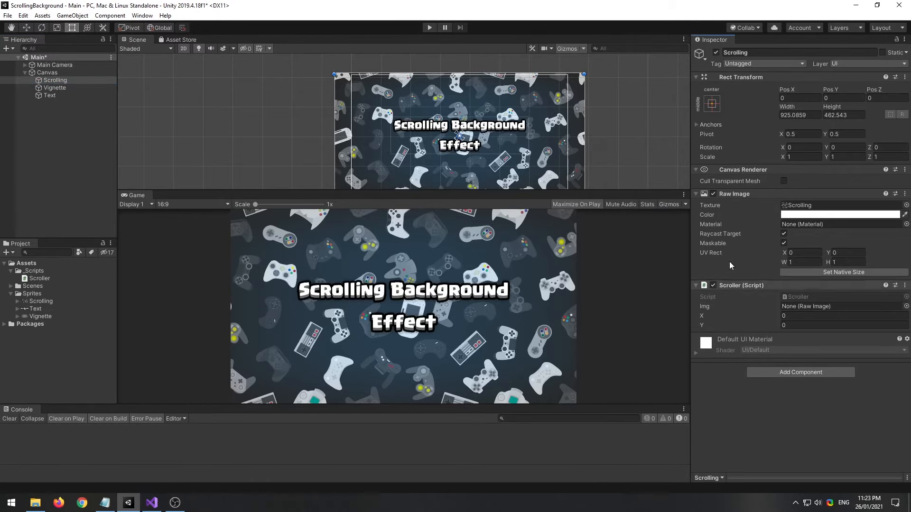